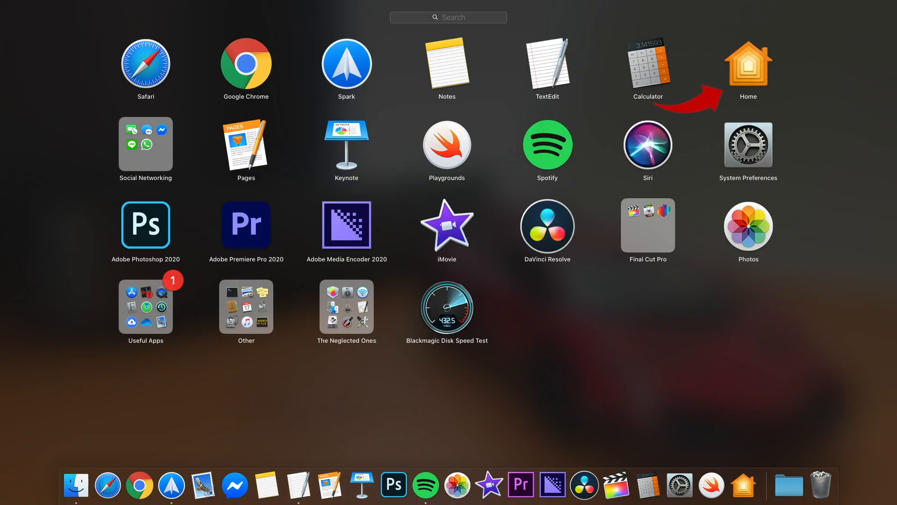
- Launch Home from Launchpad and show its Automation list with the Sunset, Daily automation
left_click(748, 63)
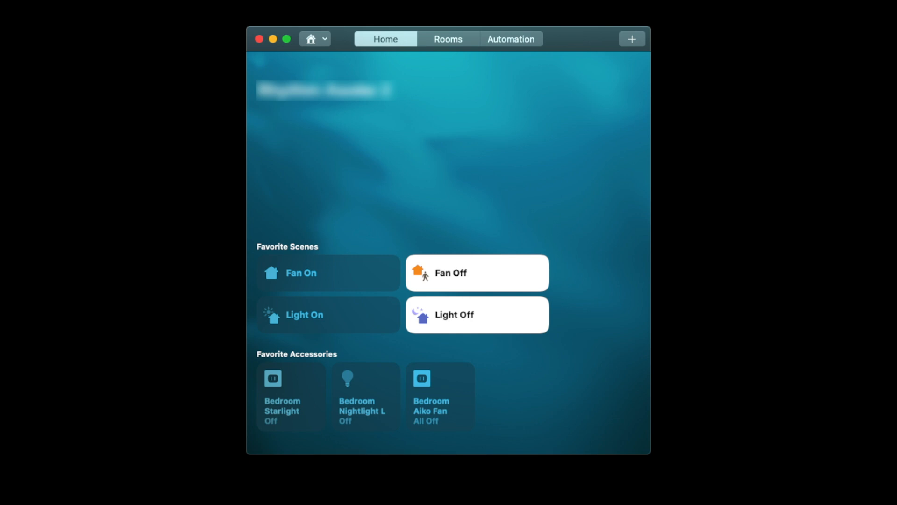
left_click(510, 39)
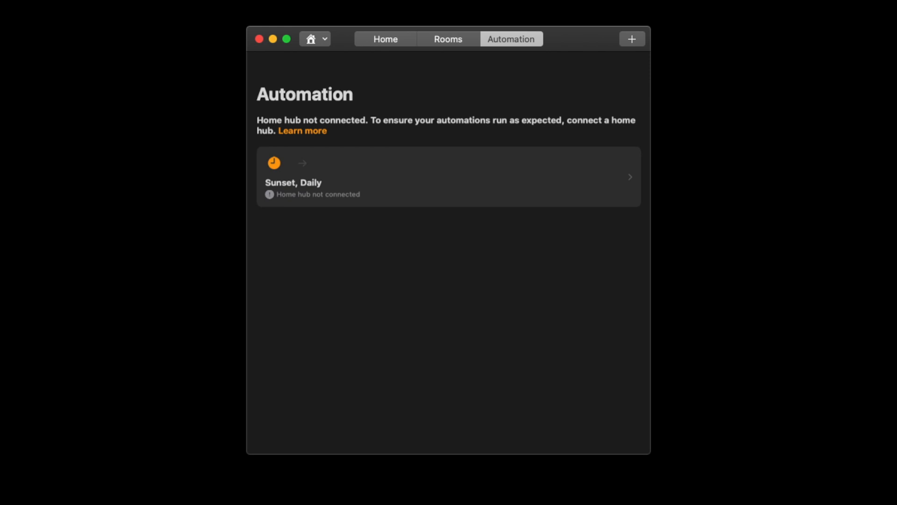
- Close Home and launch Siri from Launchpad for a typed question
left_click(303, 131)
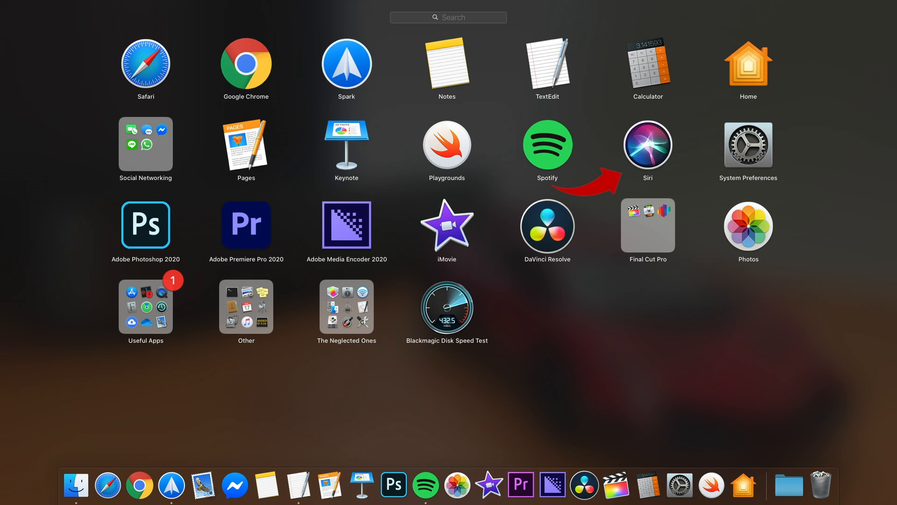
left_click(648, 144)
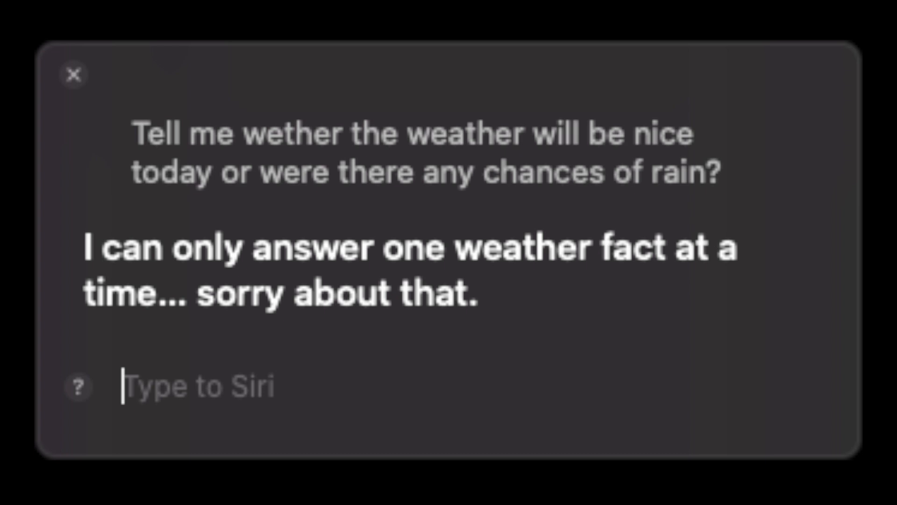
- Ask Siri "weather" and view Bangkok's forecast: cloudy, 32°, 60% rain, hourly list
type("weather")
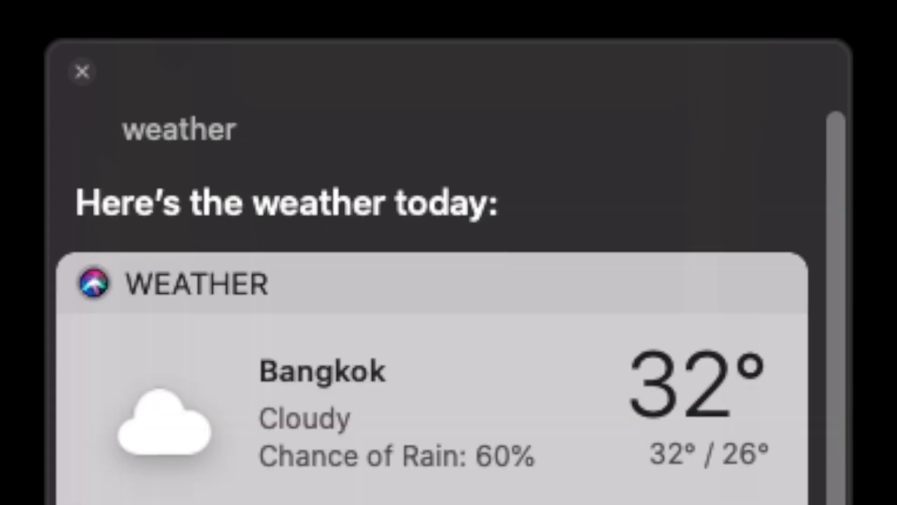
scroll("down", 3)
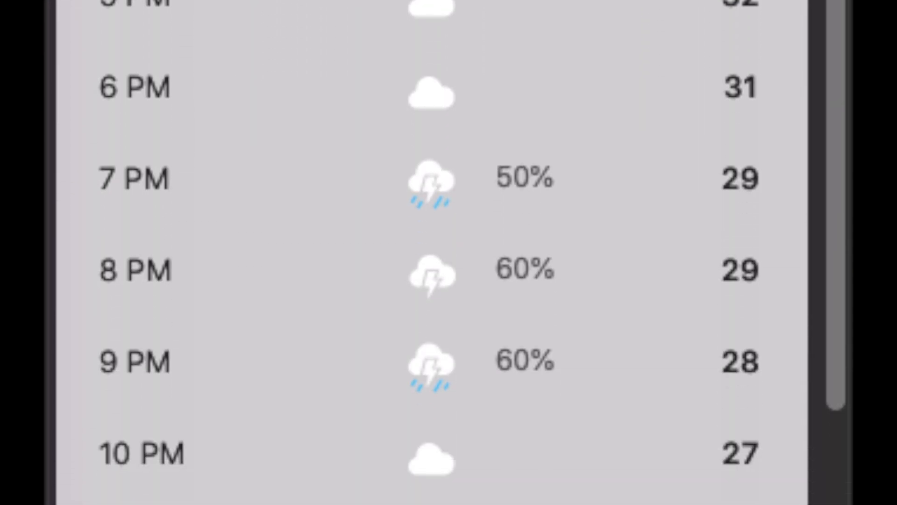